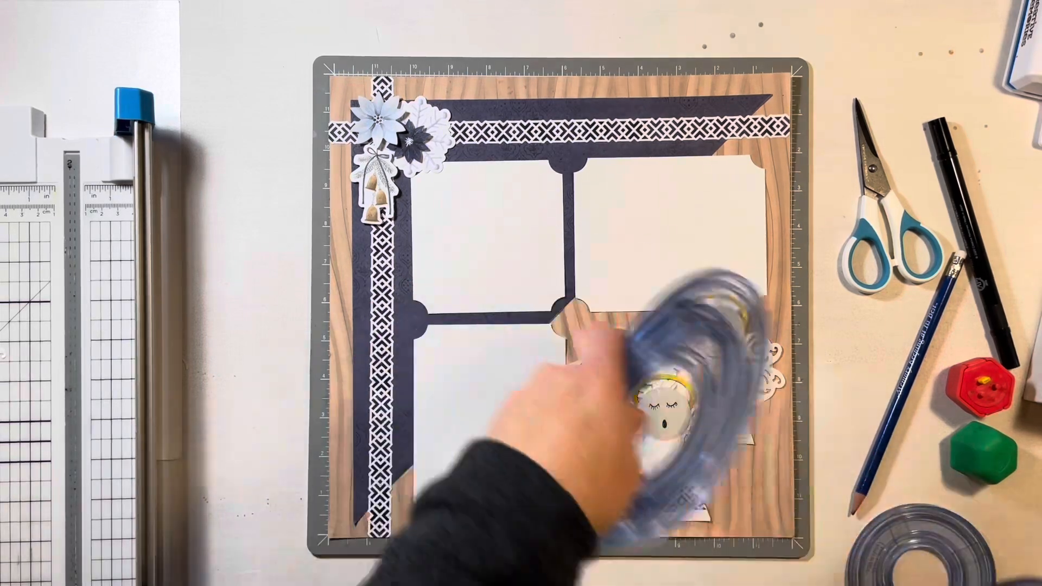
# Step: Place the three haloed paper angels in the layout's lower-right corner, overlapping the photo mats
pyautogui.click(664, 399)
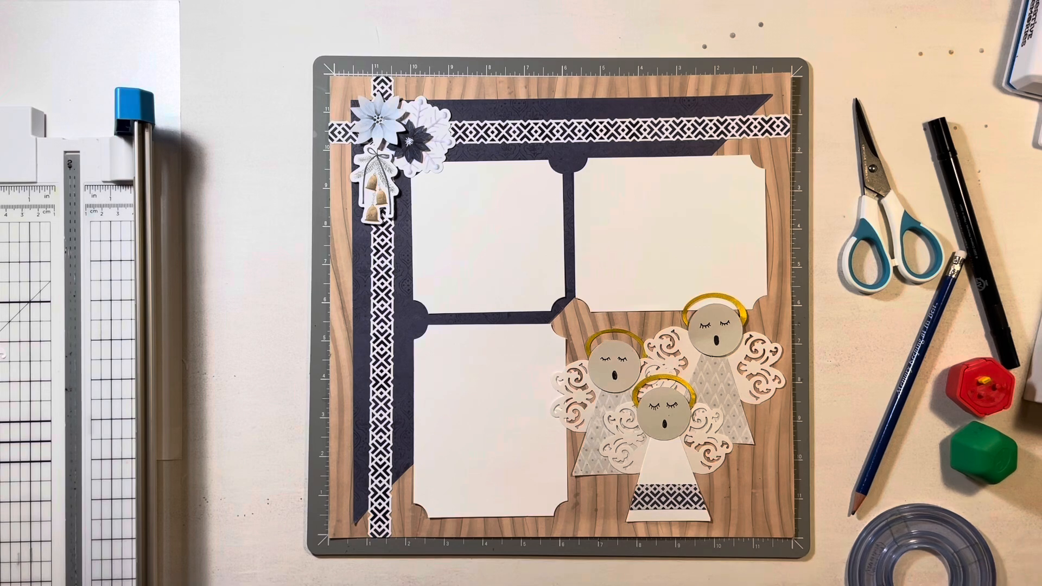